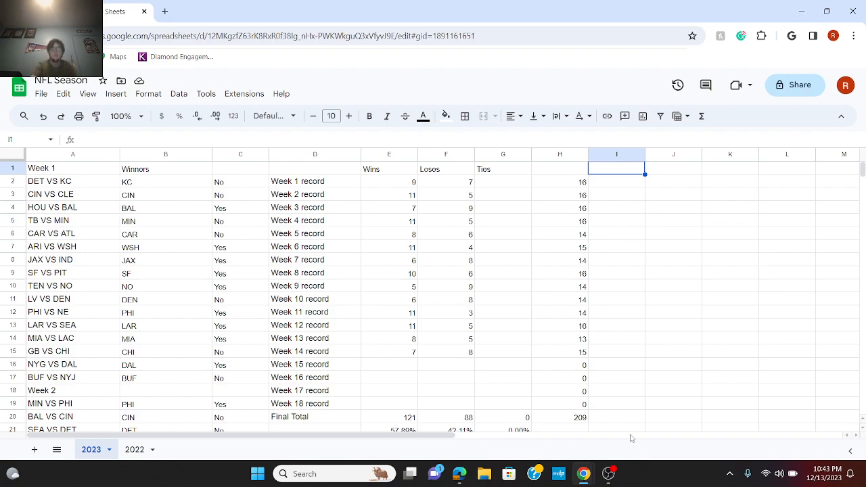
# - Scroll the 2023 sheet down past earlier weeks to the Week 14 games
pyautogui.click(561, 168)
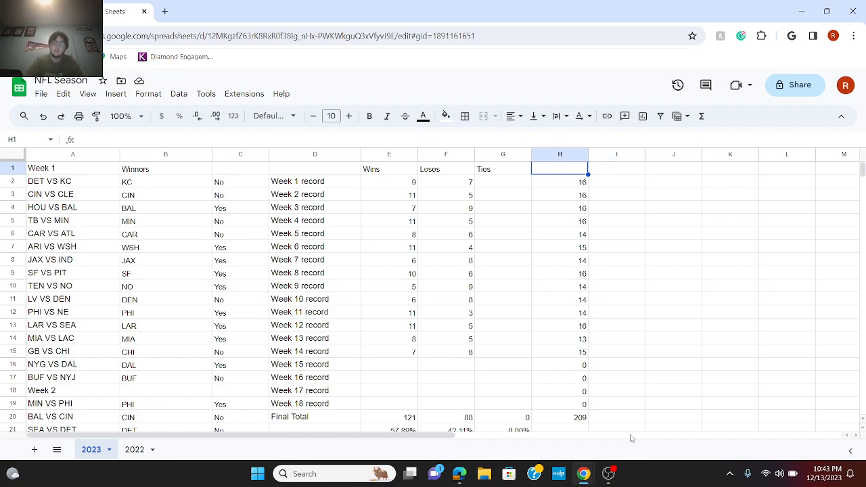
pyautogui.scroll(-3)
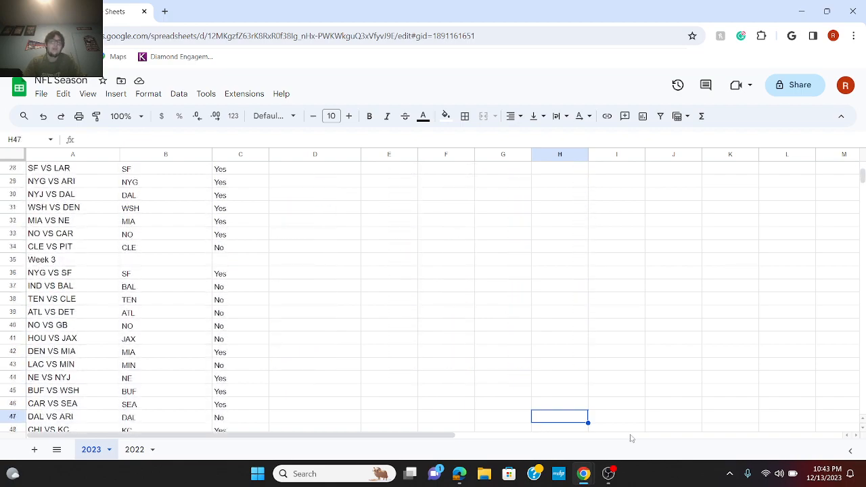
pyautogui.scroll(-3)
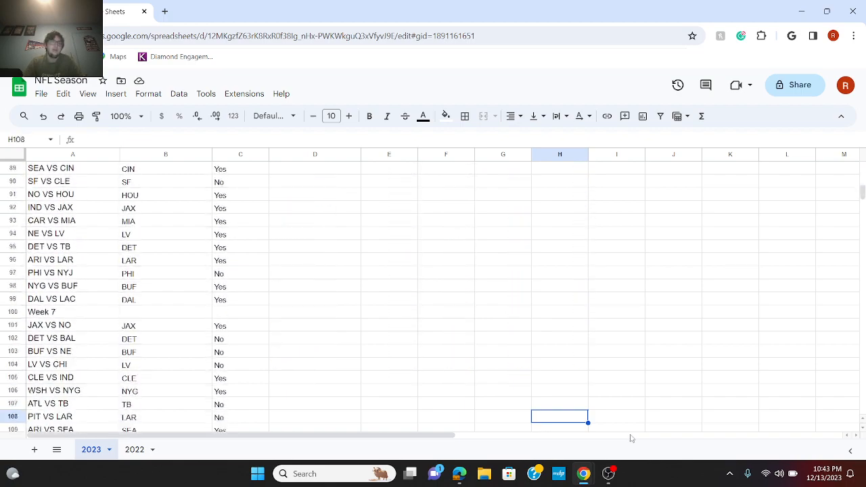
pyautogui.scroll(-3)
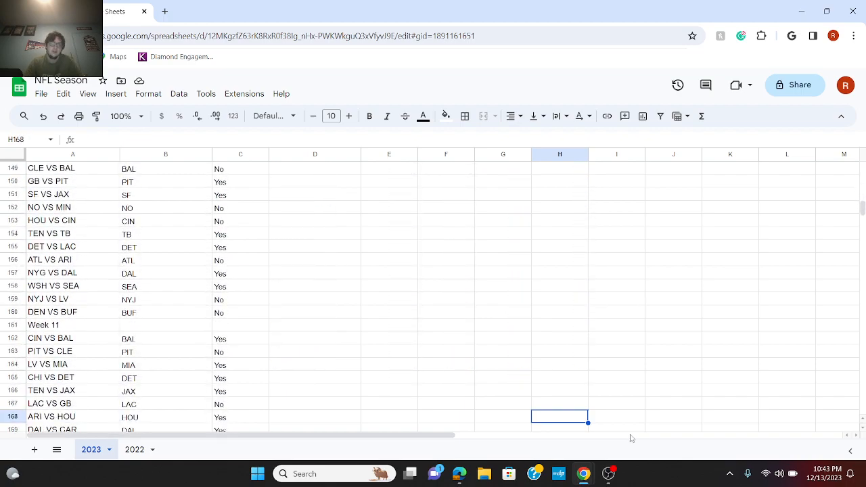
pyautogui.scroll(-3)
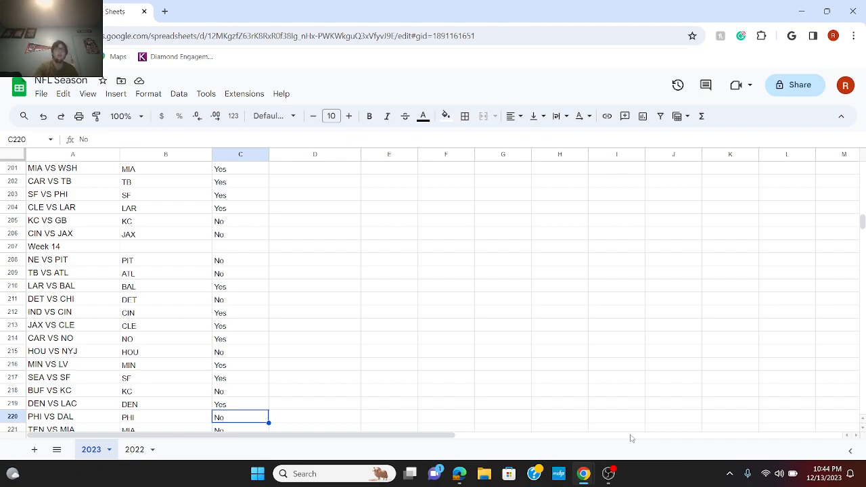
# - Enter Yes/No results in column C for the Week 14 games, ending with TEN vs MIA and GB vs NYG as No
pyautogui.scroll(-3)
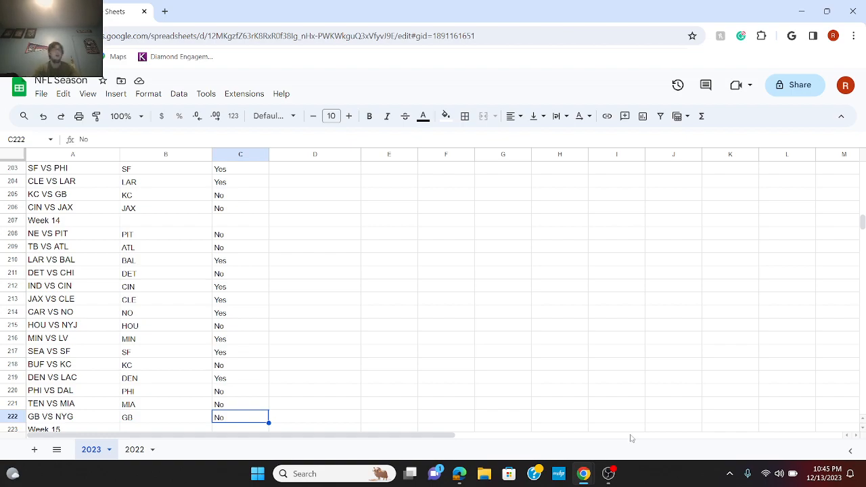
pyautogui.scroll(-3)
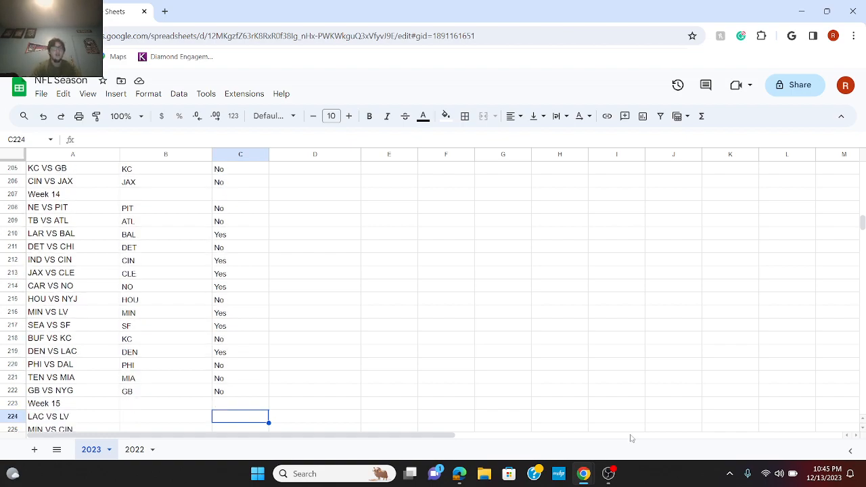
# - Enter LV for LAC vs LV and CIN for MIN vs CIN as Week 15 picks
pyautogui.click(165, 417)
pyautogui.write('LV')
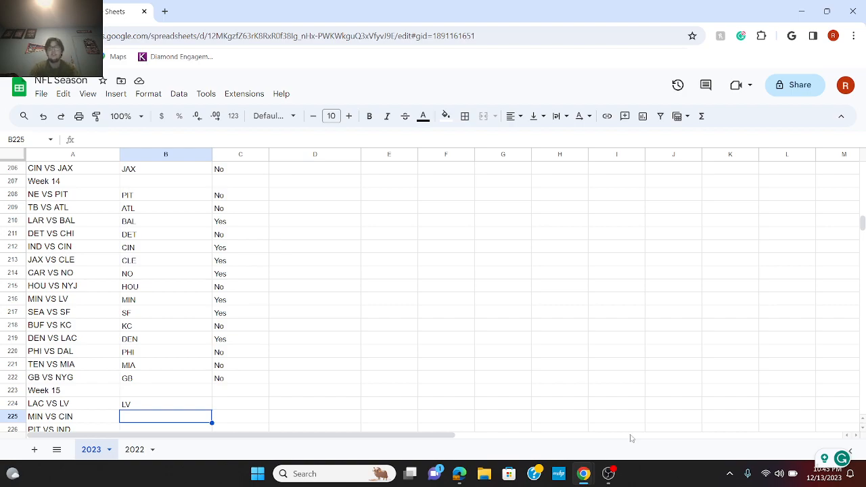
pyautogui.write('CIN')
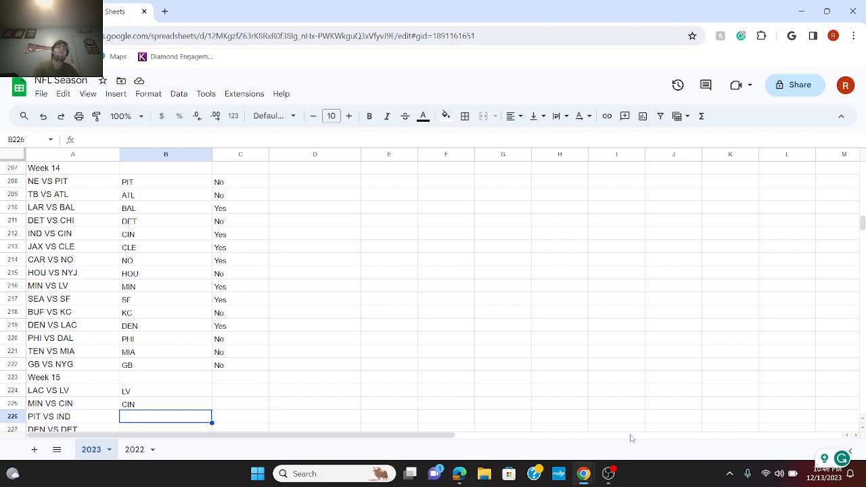
# - Enter PIT, DEN and ATL in column B rows 226–228 as Week 15 picks
pyautogui.write('PIT')
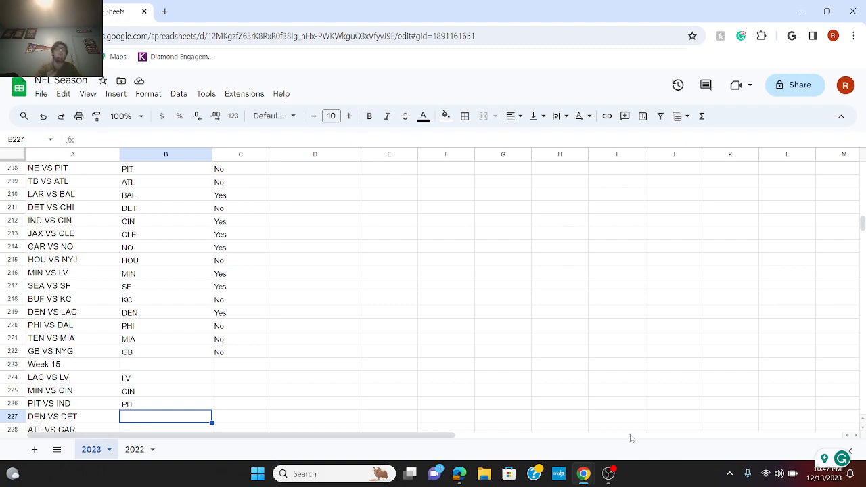
pyautogui.write('DEN')
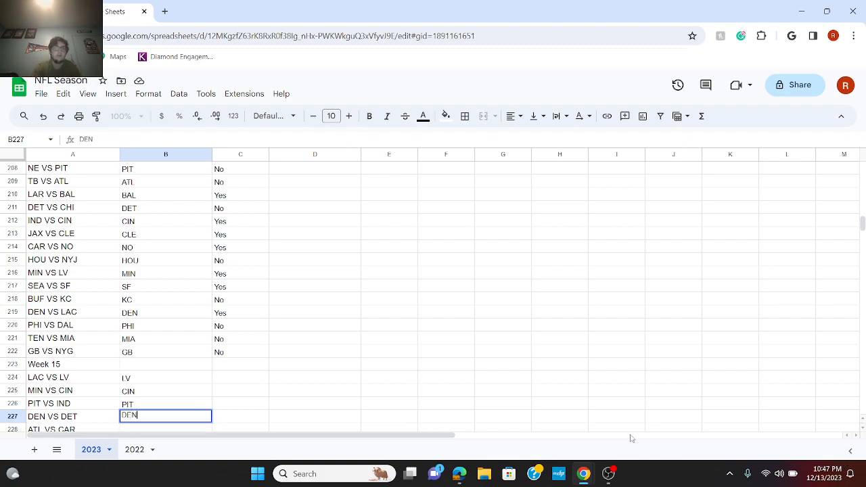
pyautogui.press('enter')
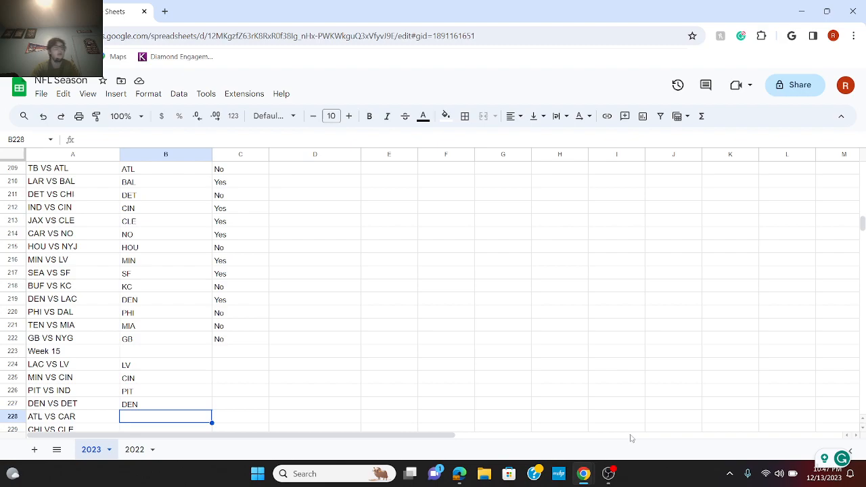
pyautogui.write('A')
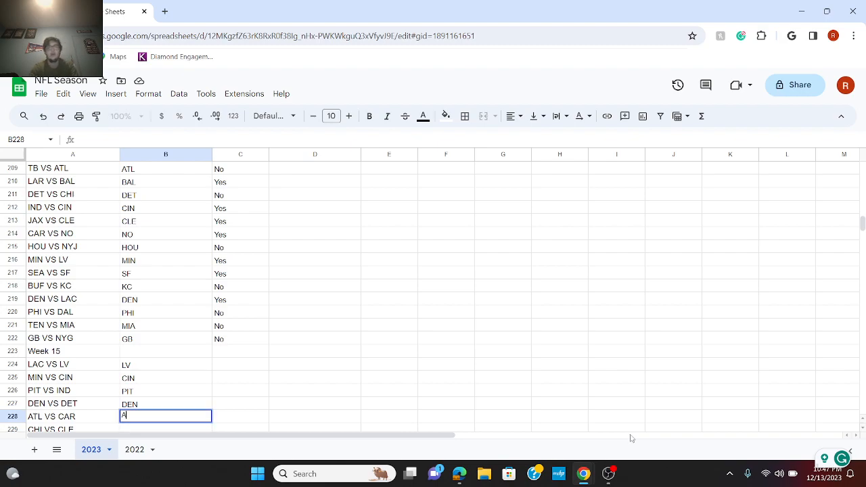
pyautogui.press('enter')
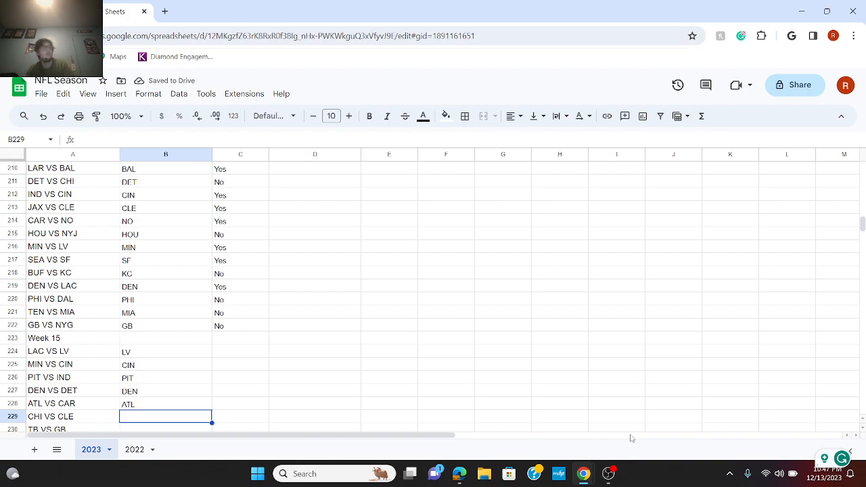
# - Enter CLE for CHI vs CLE and GB for TB vs GB, then start NYJ for the next game
pyautogui.write('CLE')
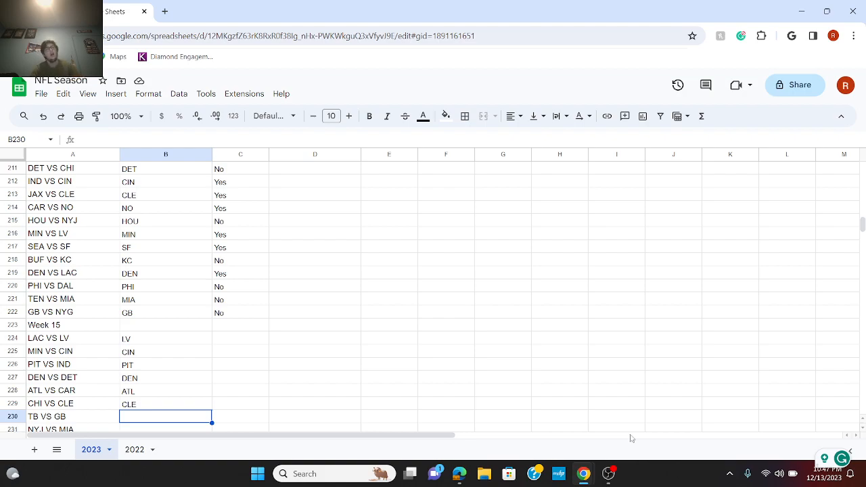
pyautogui.write('GB')
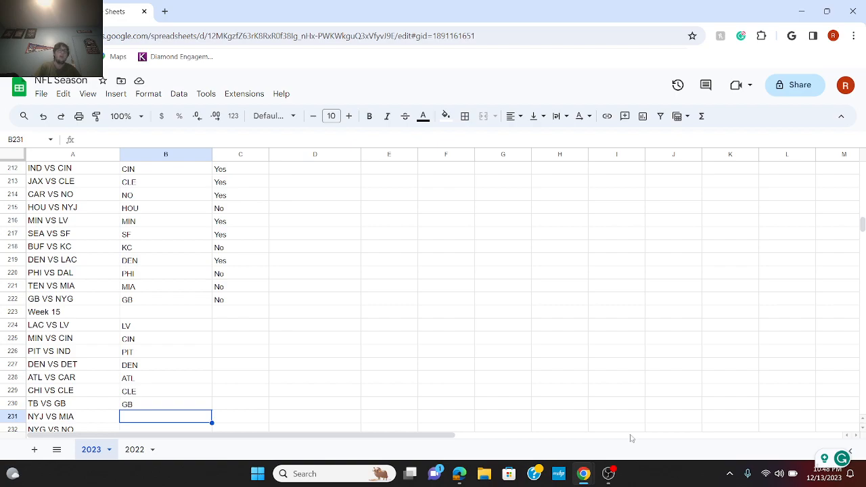
pyautogui.write('NYJ')
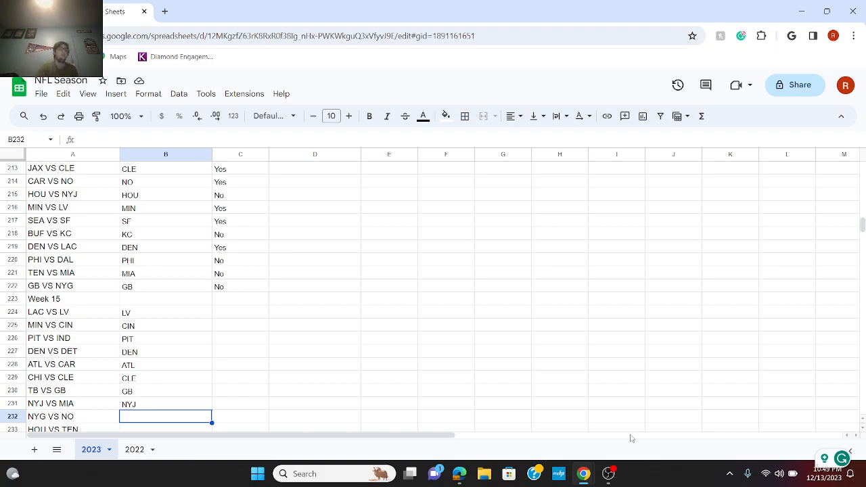
# - Enter NYG, TEN for HOU vs TEN and KC for KC vs NE as Week 15 picks
pyautogui.write('NYG')
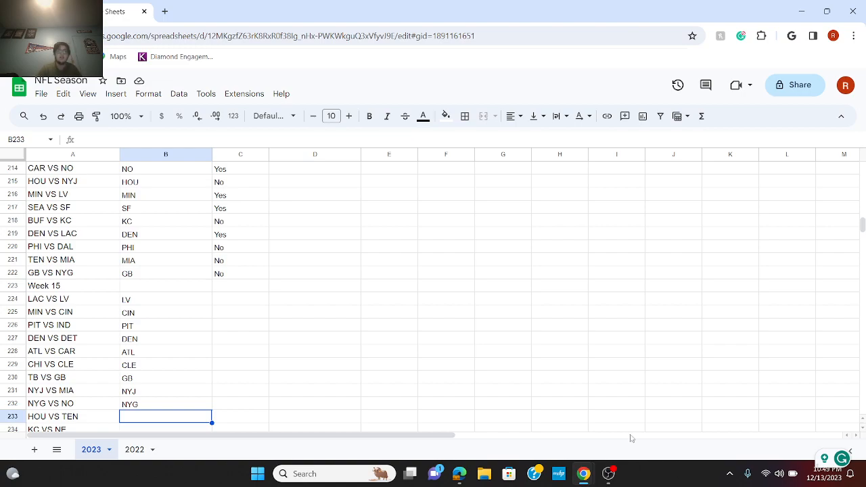
pyautogui.write('TEN')
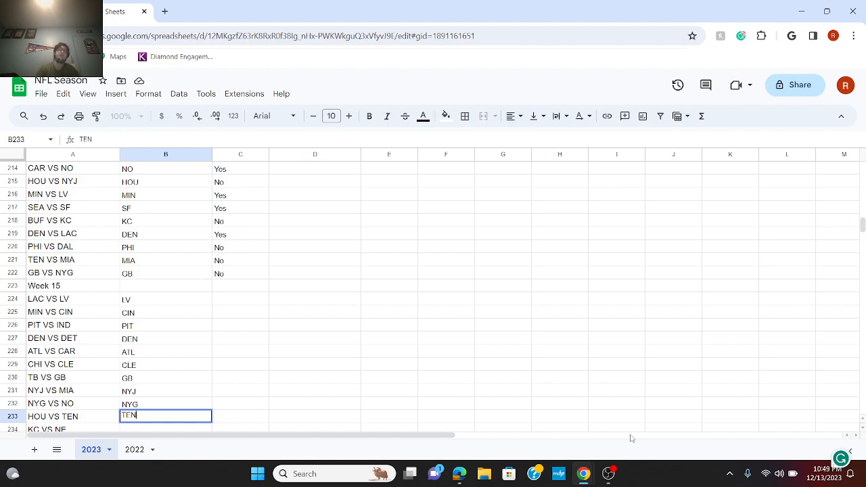
pyautogui.press('enter')
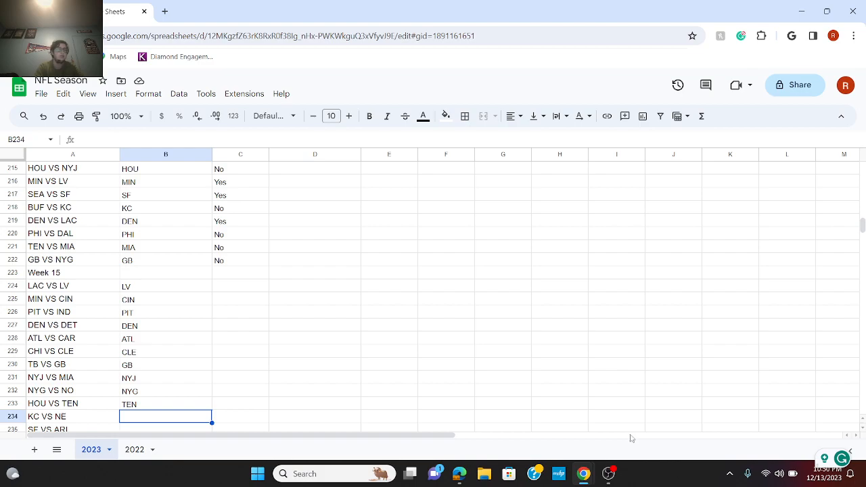
pyautogui.write('KC')
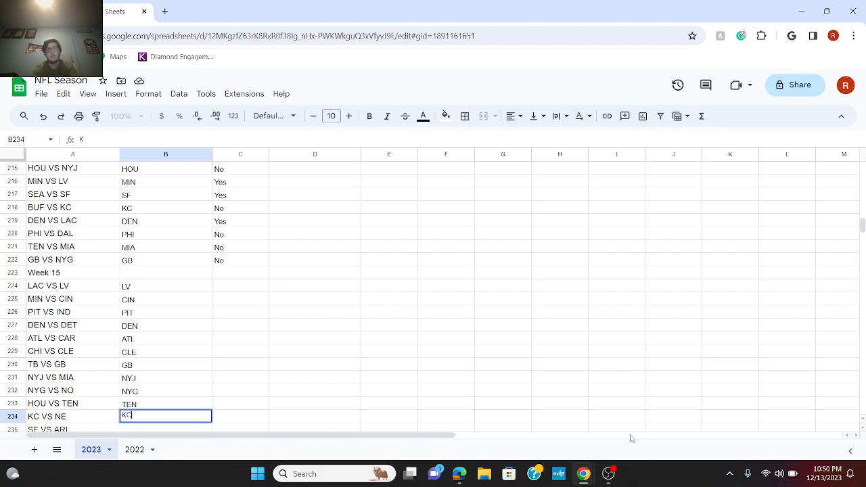
pyautogui.write('KC')
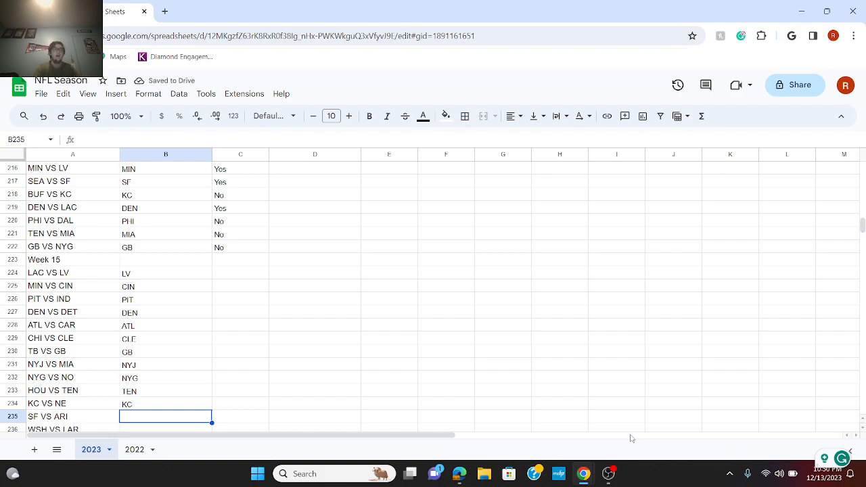
# - Enter SF for SF vs ARI and LAR for WSH vs LAR as Week 15 picks
pyautogui.write('SF')
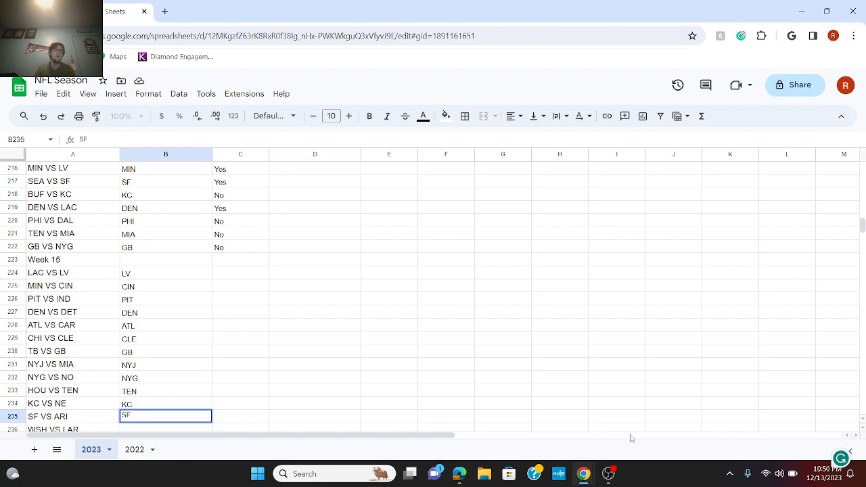
pyautogui.press('enter')
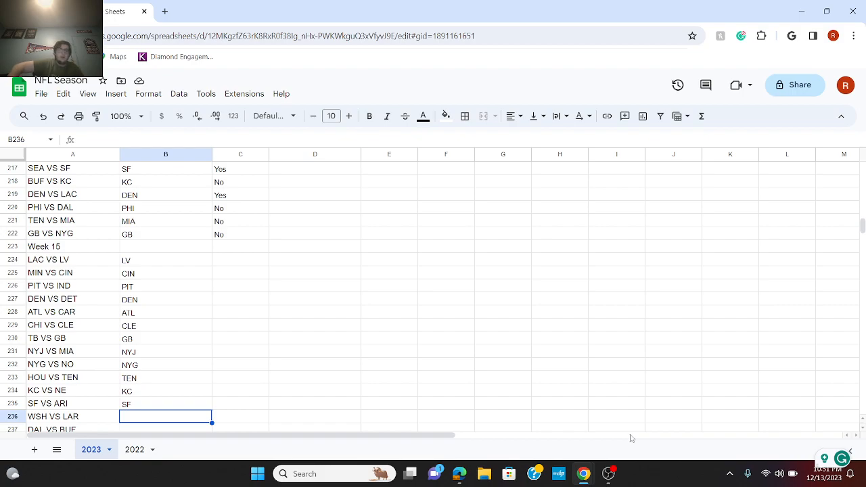
pyautogui.write('LV')
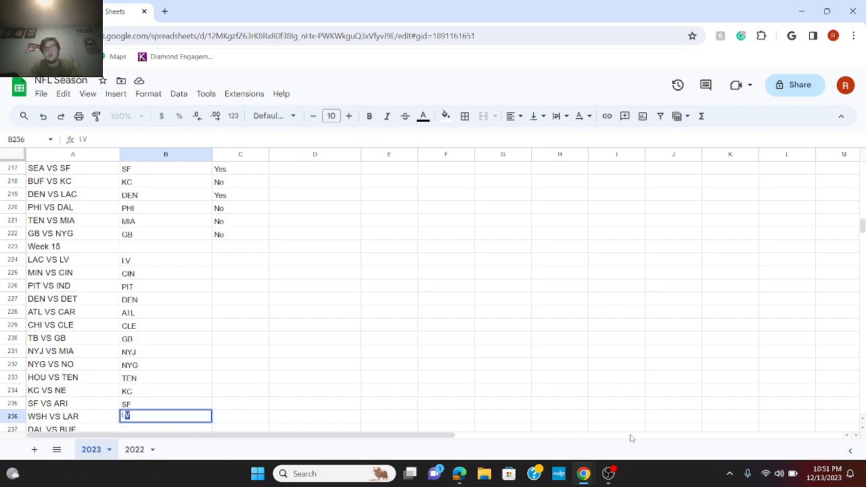
pyautogui.write('LAR')
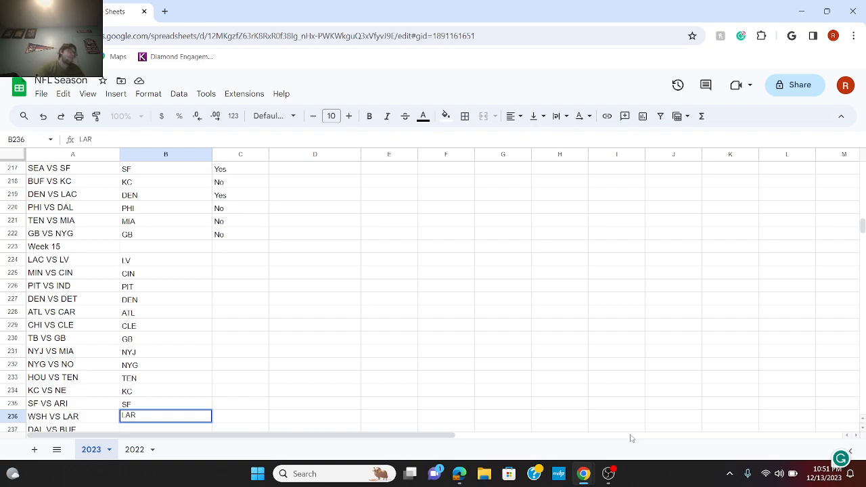
pyautogui.press('enter')
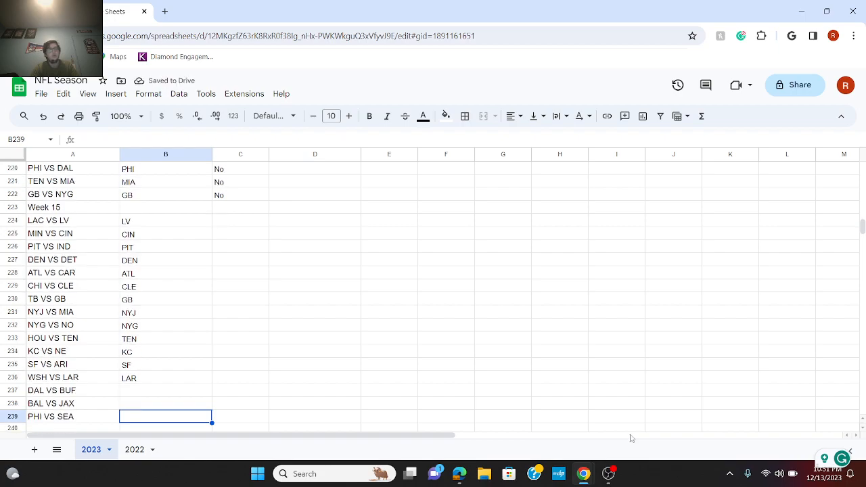
# - Enter BUF for DAL vs BUF, BAL for BAL vs JAX and PHI for PHI vs SEA, completing Week 15
pyautogui.click(165, 390)
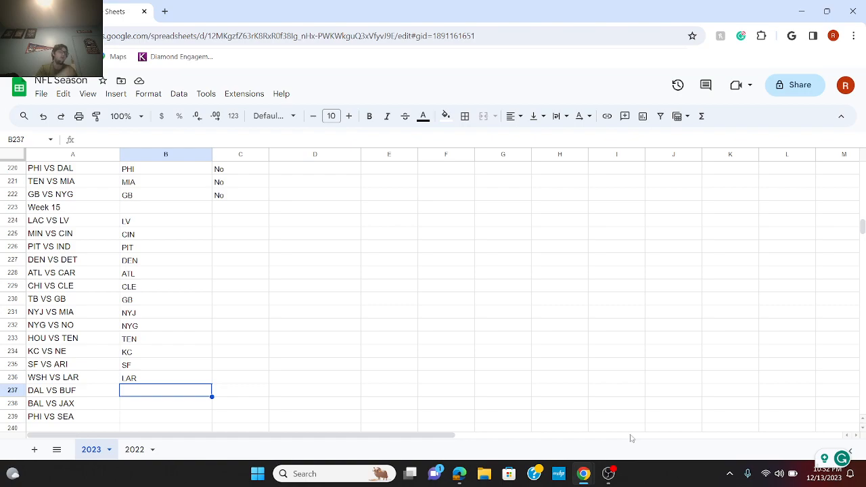
pyautogui.write('B')
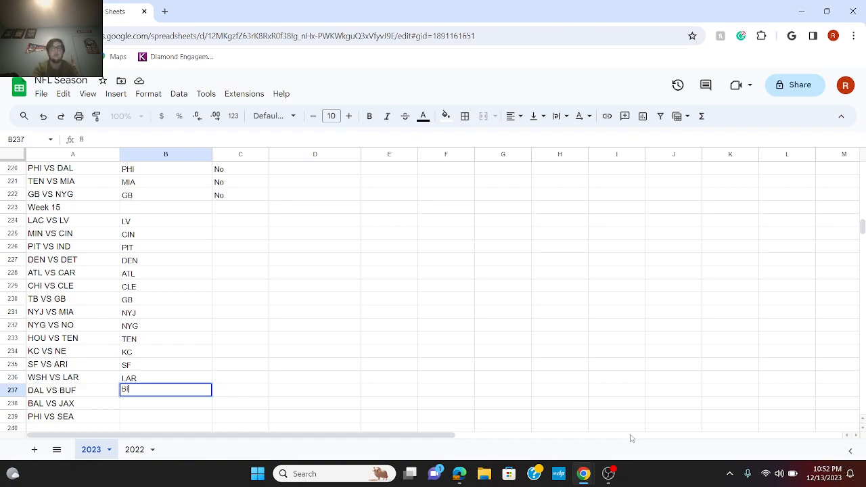
pyautogui.write('UF')
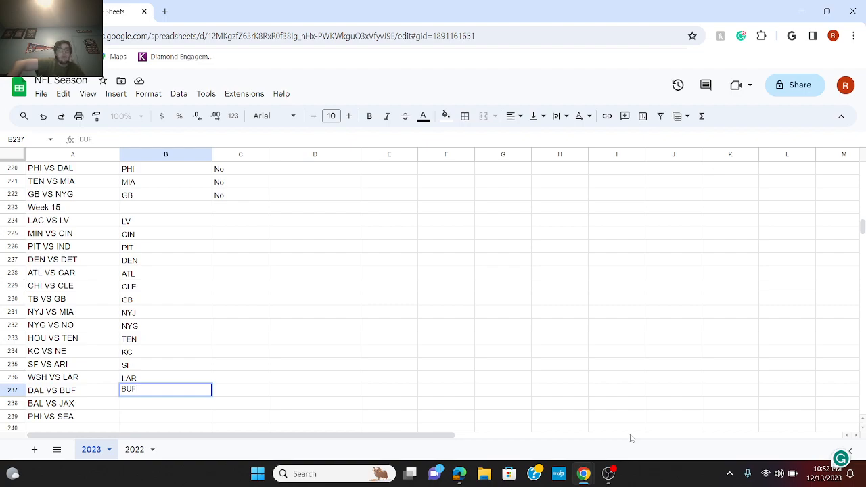
pyautogui.press('enter')
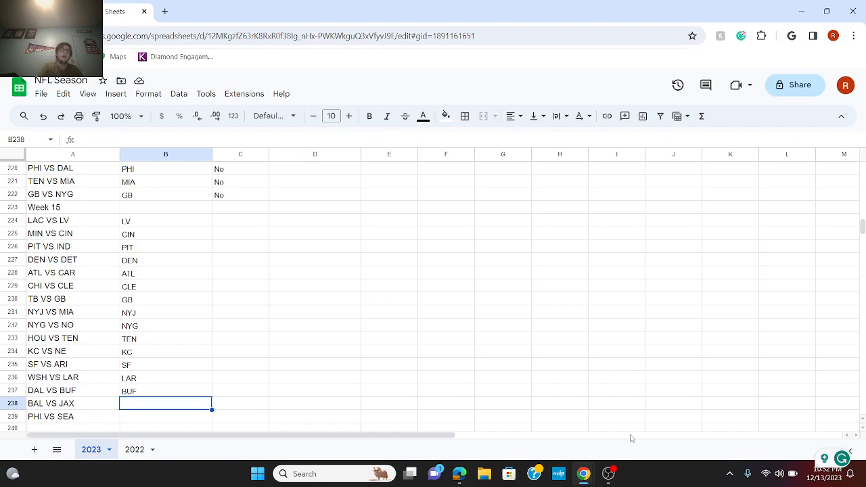
pyautogui.write('BAL')
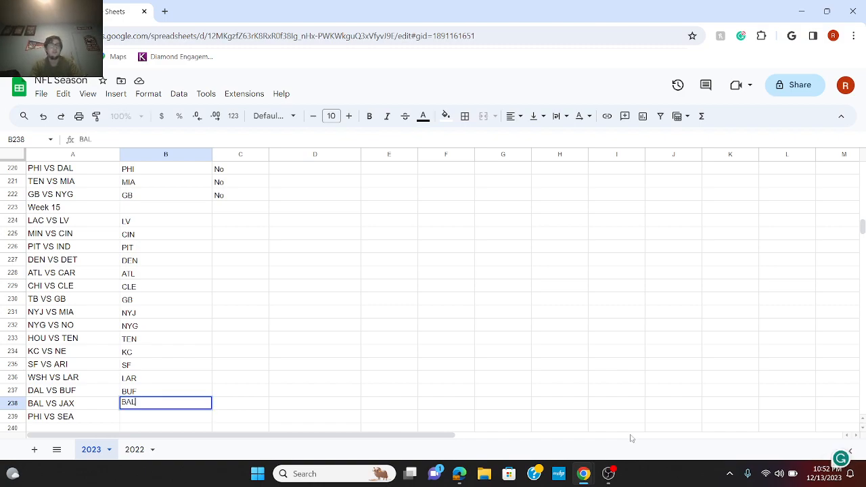
pyautogui.press('Enter')
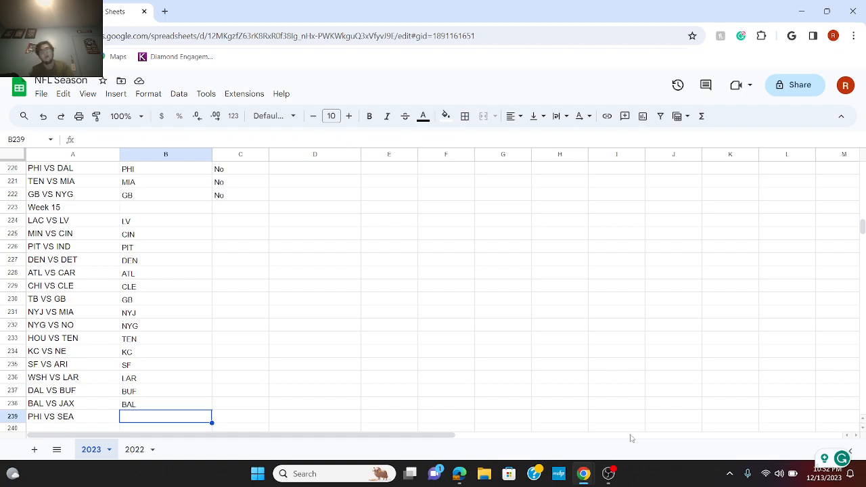
pyautogui.write('PI')
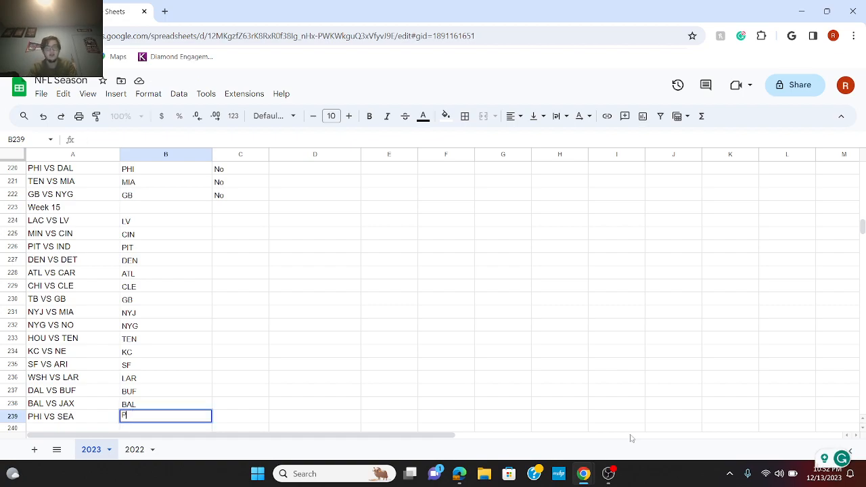
pyautogui.write('PHI')
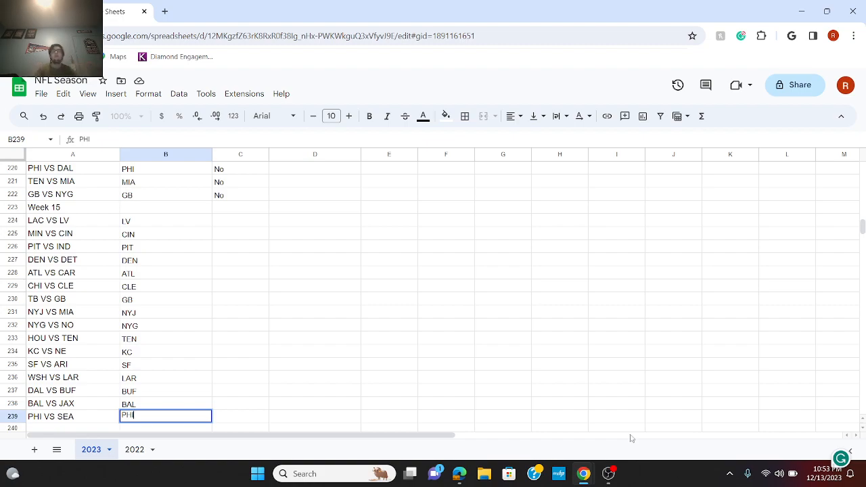
pyautogui.press('enter')
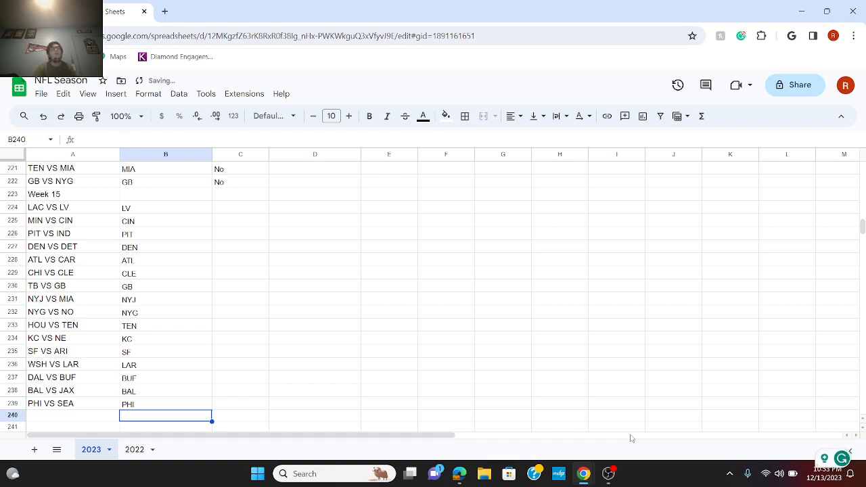